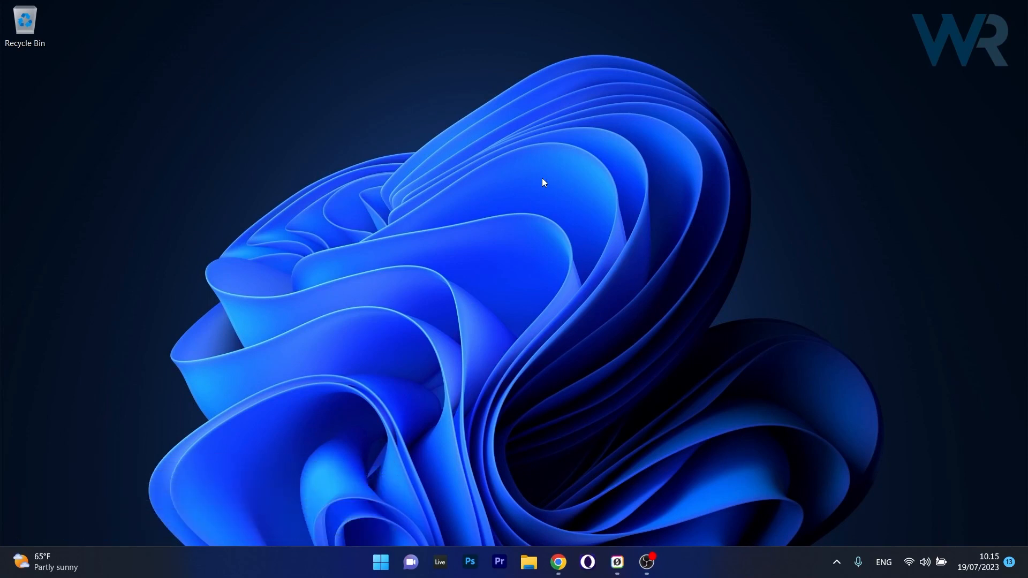
mouse_move(566, 536)
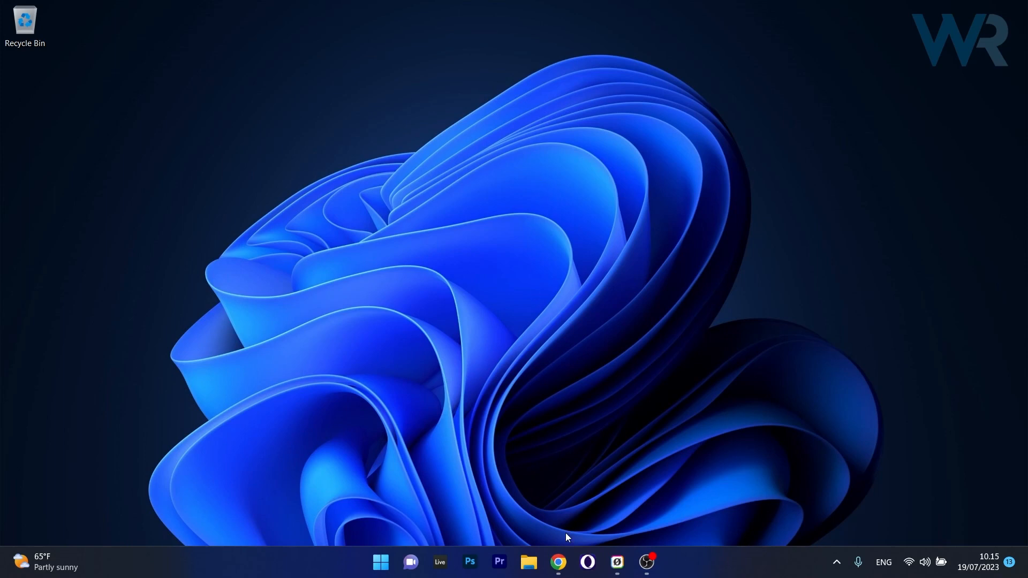
- Launch Google Chrome, which loads Anthropic's Claude 2 announcement page in incognito
left_click(557, 562)
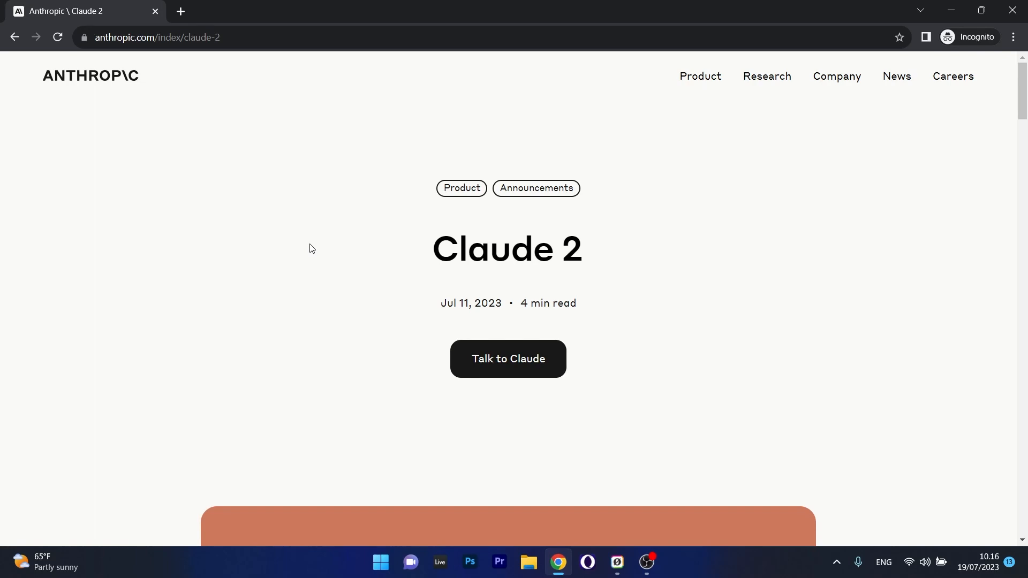
mouse_move(507, 359)
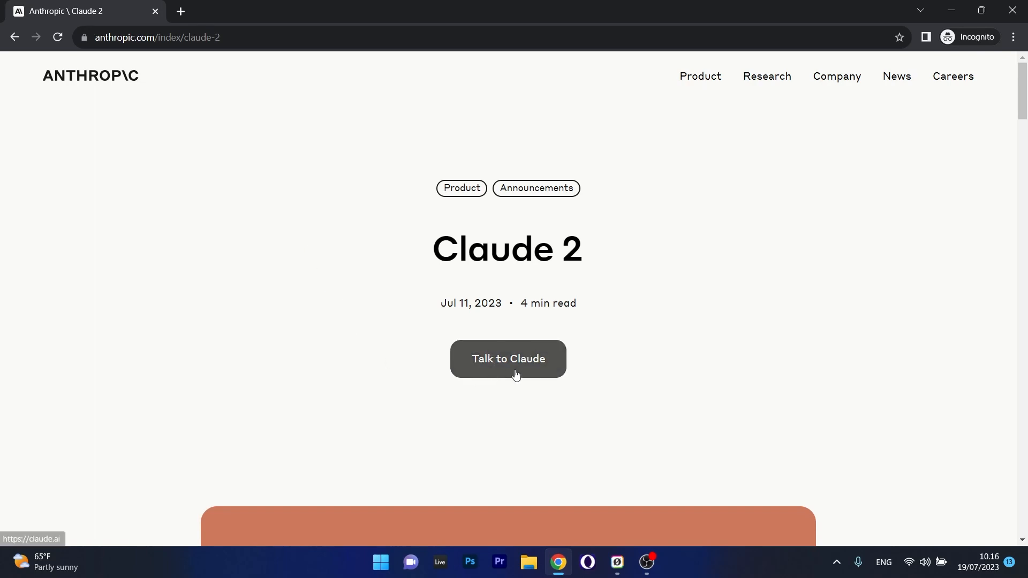
- Follow 'Talk to Claude' to reach the Claude login page in a new tab
left_click(507, 358)
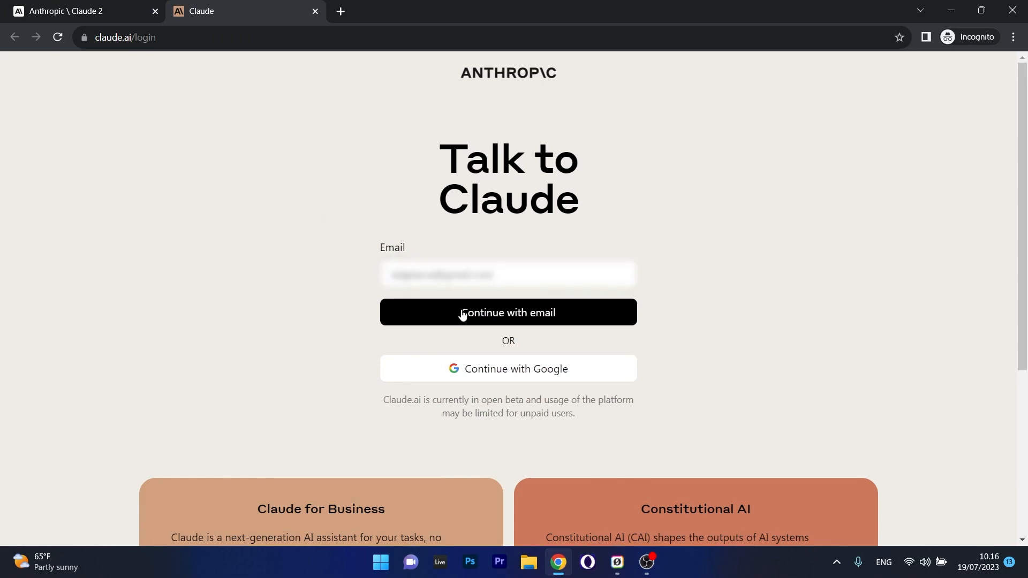
left_click(507, 312)
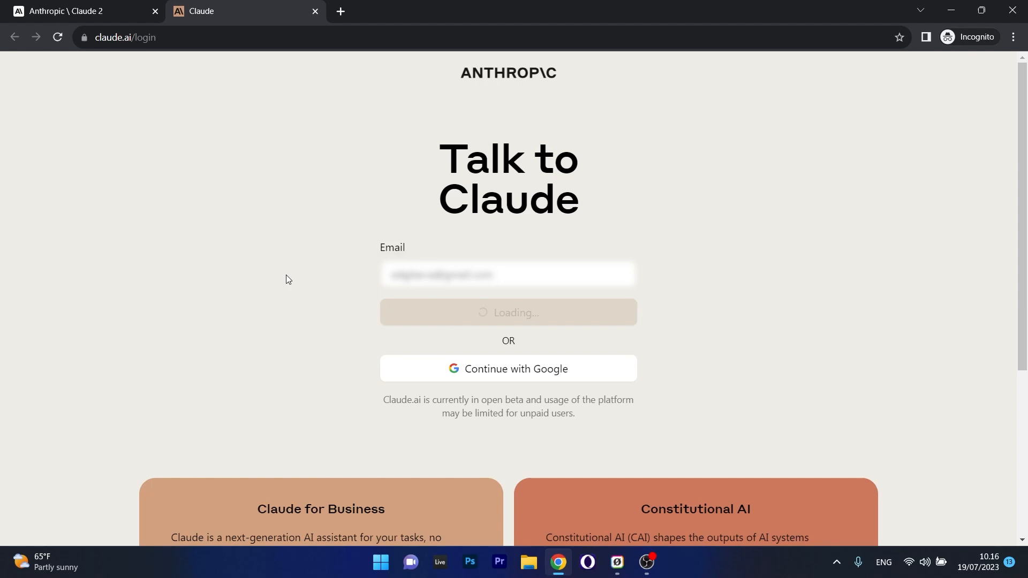
left_click(507, 311)
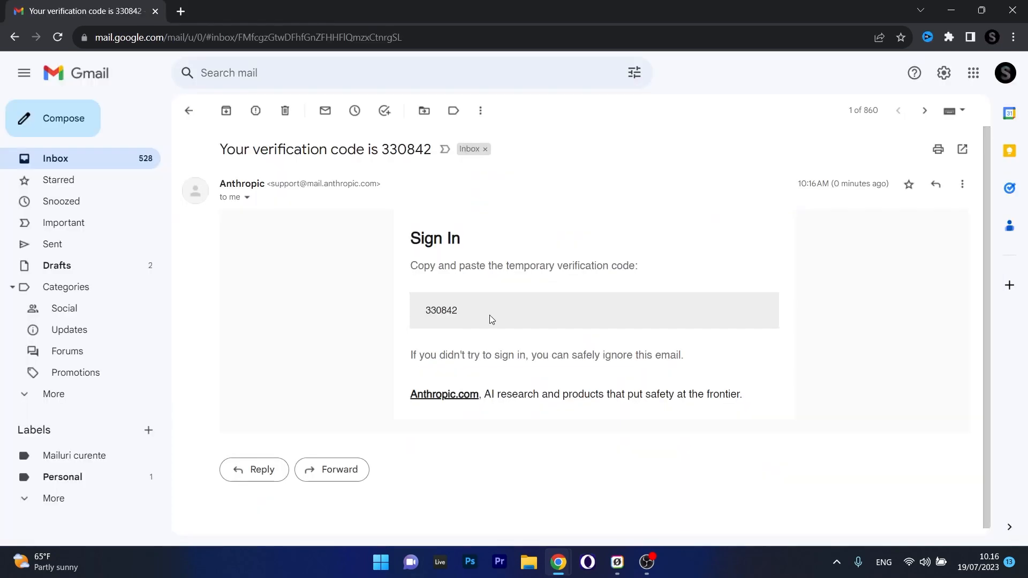
double_click(440, 311)
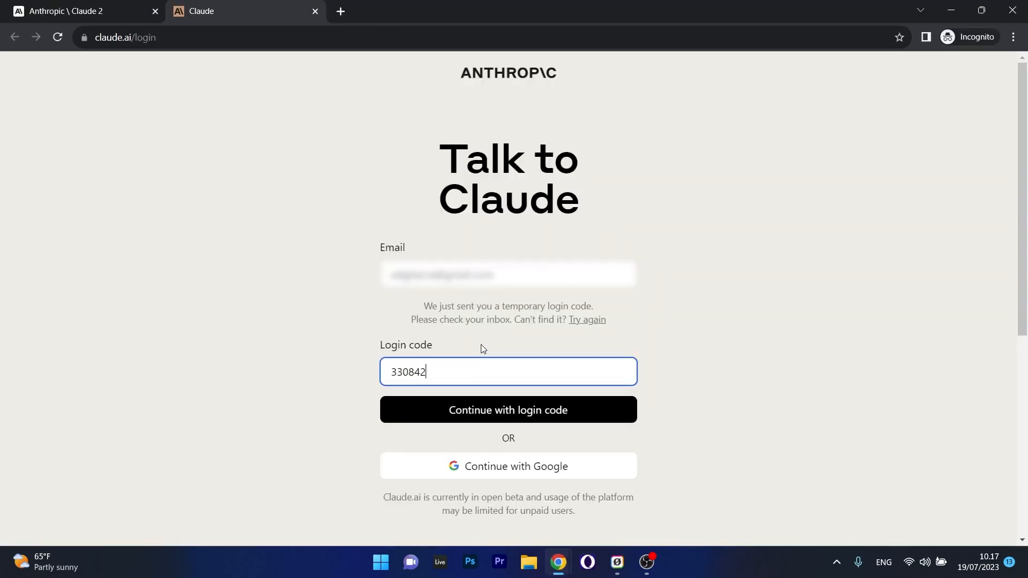
left_click(507, 410)
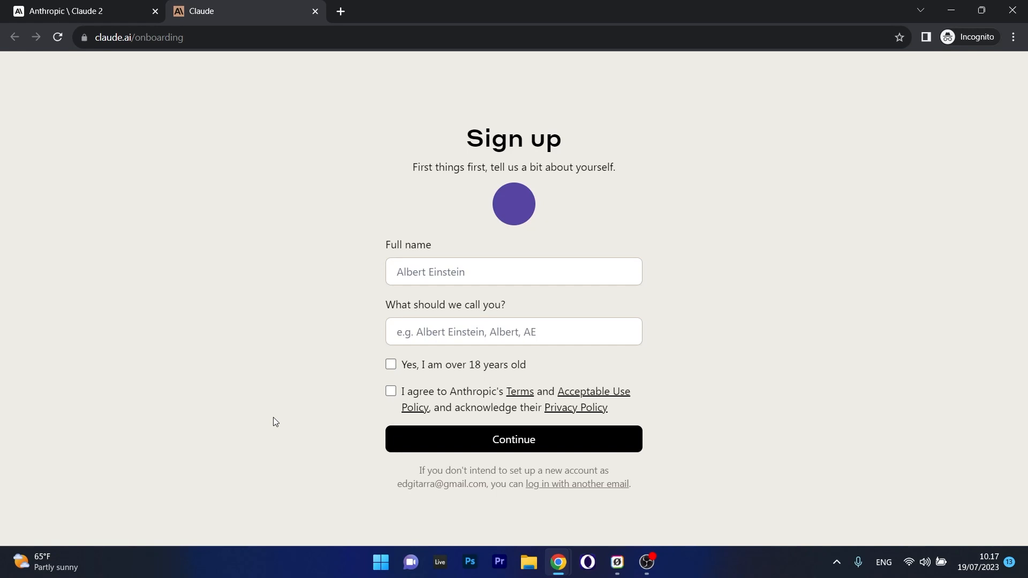
- Complete the sign-up form with full name, nickname, over-18 and terms confirmations
left_click(513, 271)
type("Full Name")
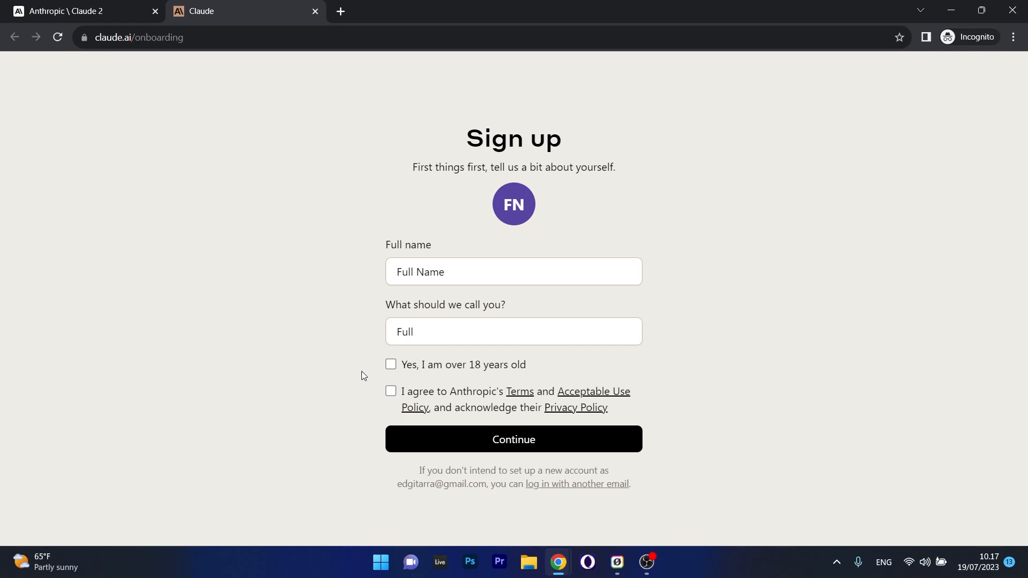
left_click(391, 364)
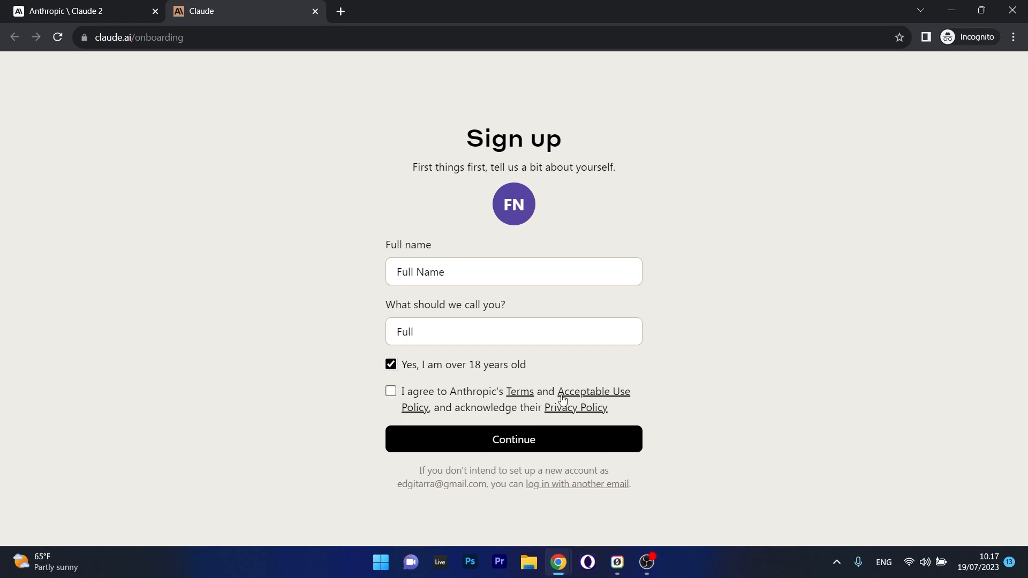
left_click(513, 439)
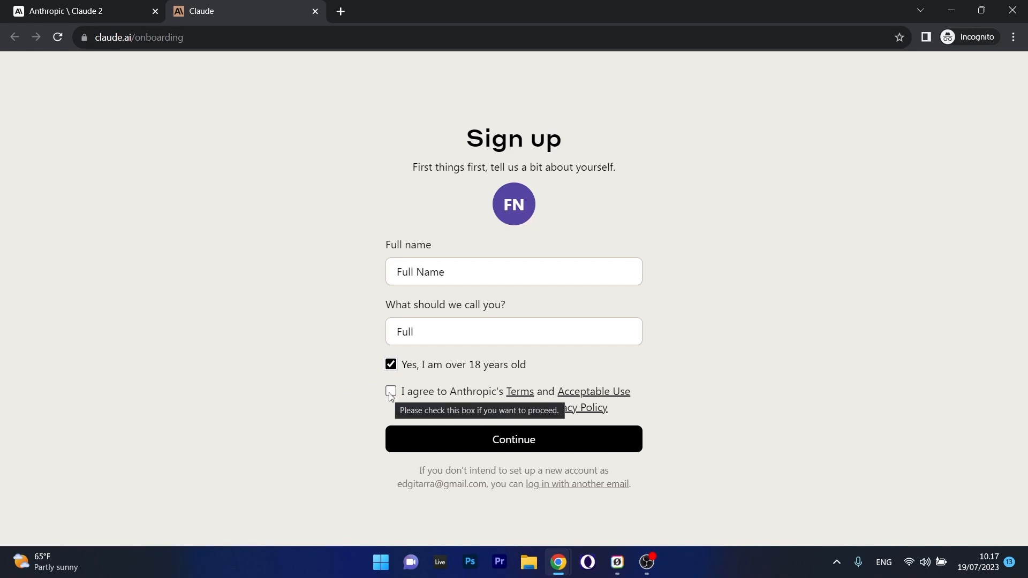
left_click(390, 392)
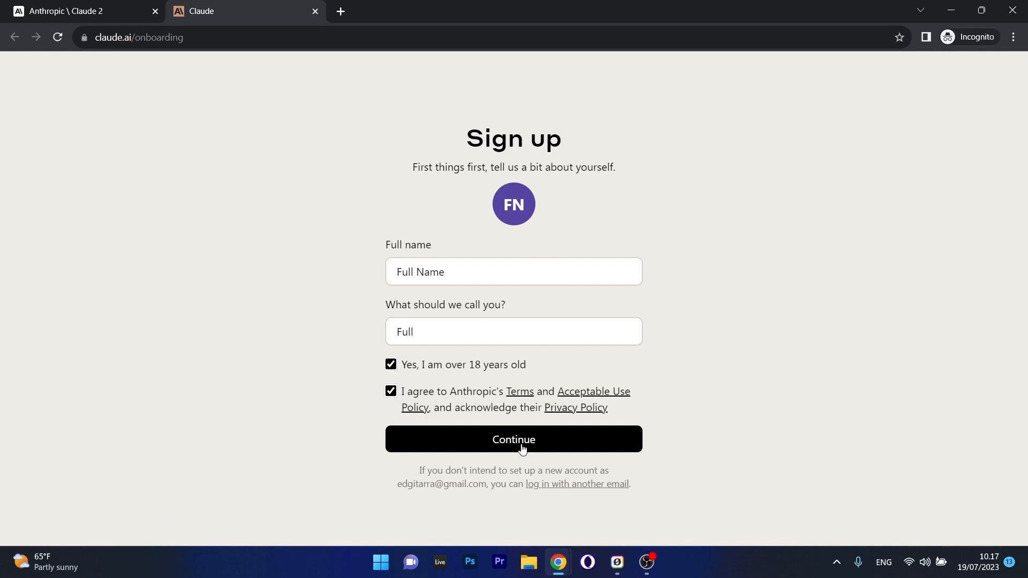
left_click(513, 439)
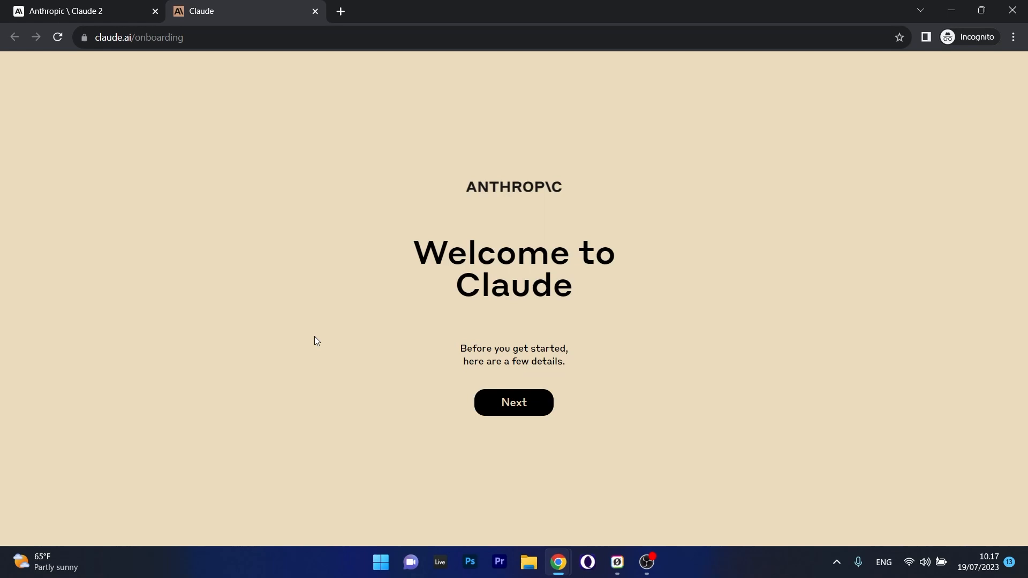
- Pass the welcome, open beta and safety notices to reach the Meet Claude page
left_click(513, 401)
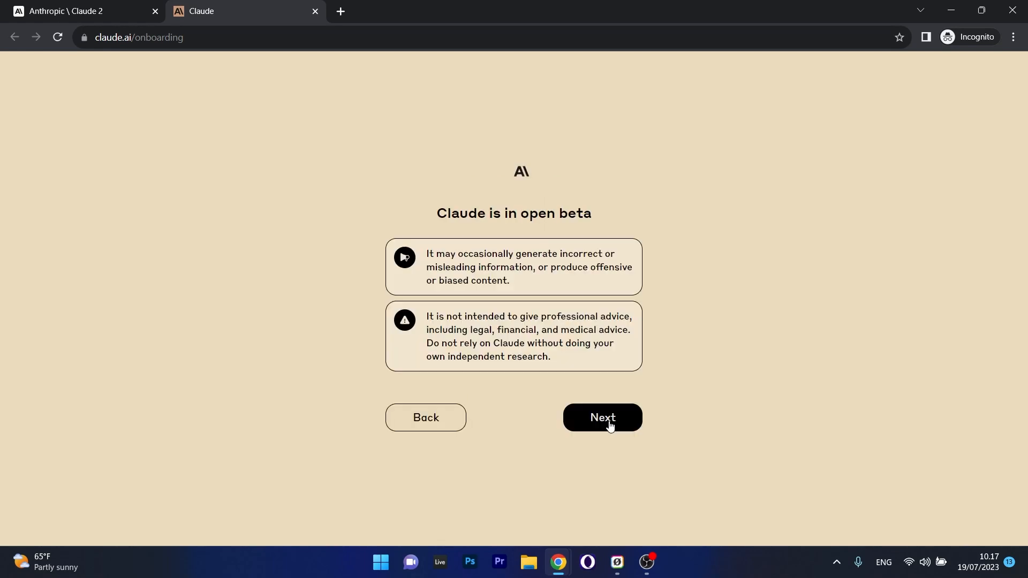
left_click(600, 418)
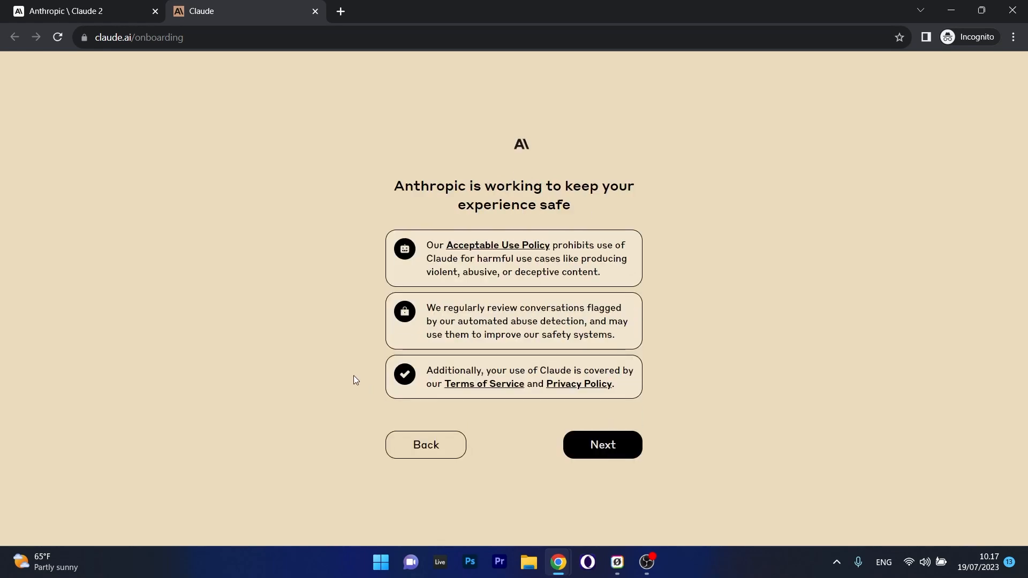
left_click(601, 445)
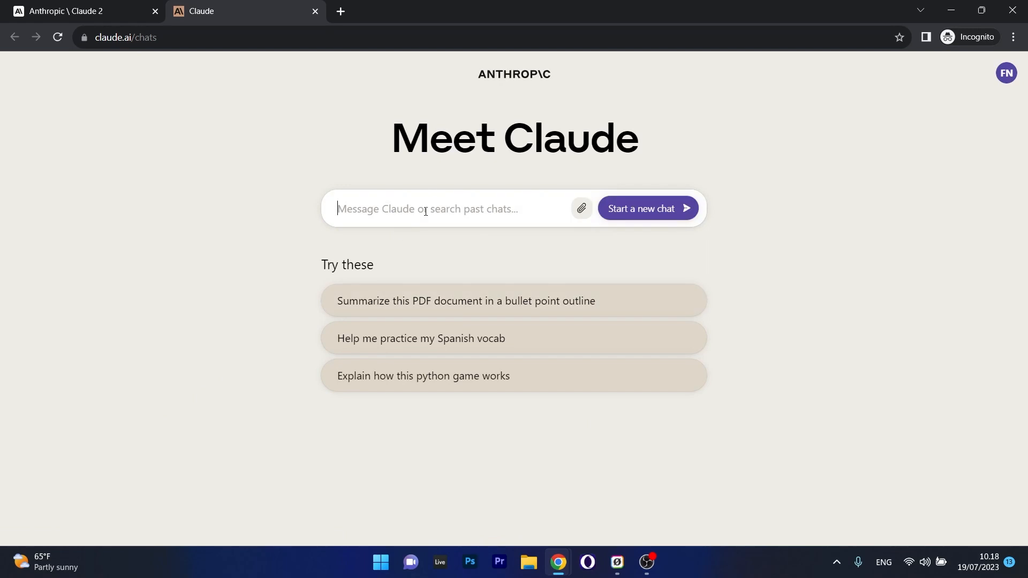